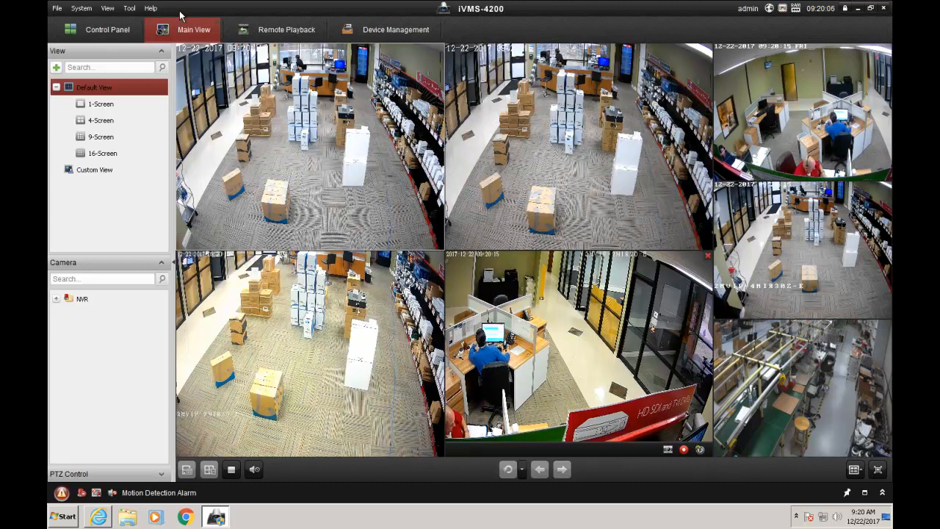
- Review the Live View and Playback toolbar settings in System Configuration, then close it
{"action": "left_click", "coordinate": [106, 29]}
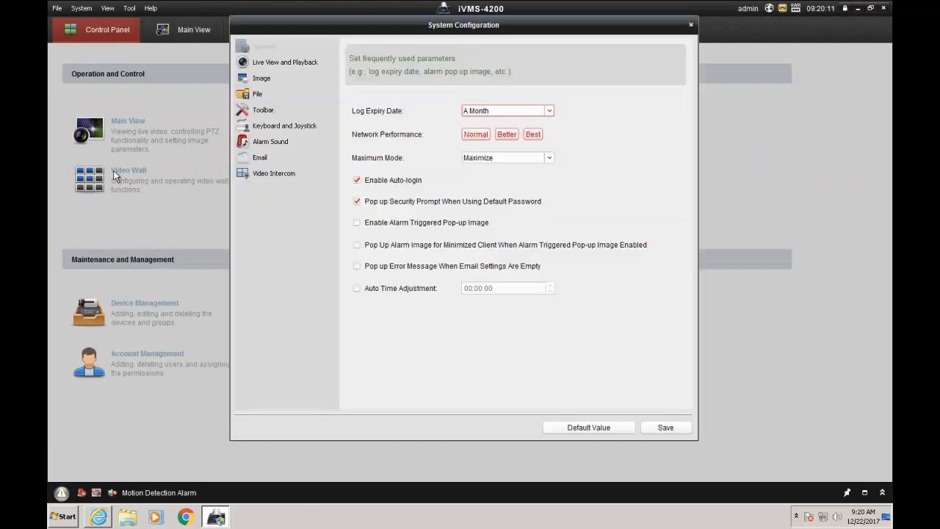
{"action": "left_click", "coordinate": [263, 109]}
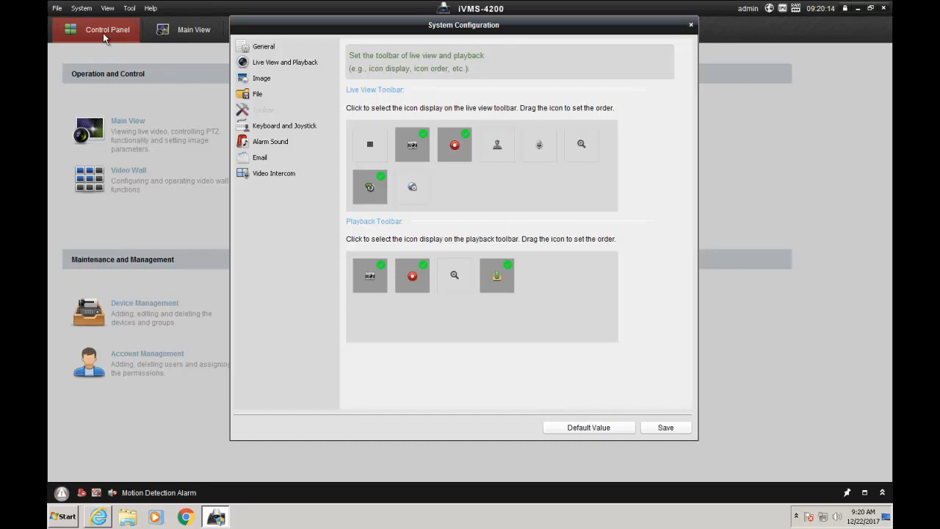
{"action": "mouse_move", "coordinate": [659, 412]}
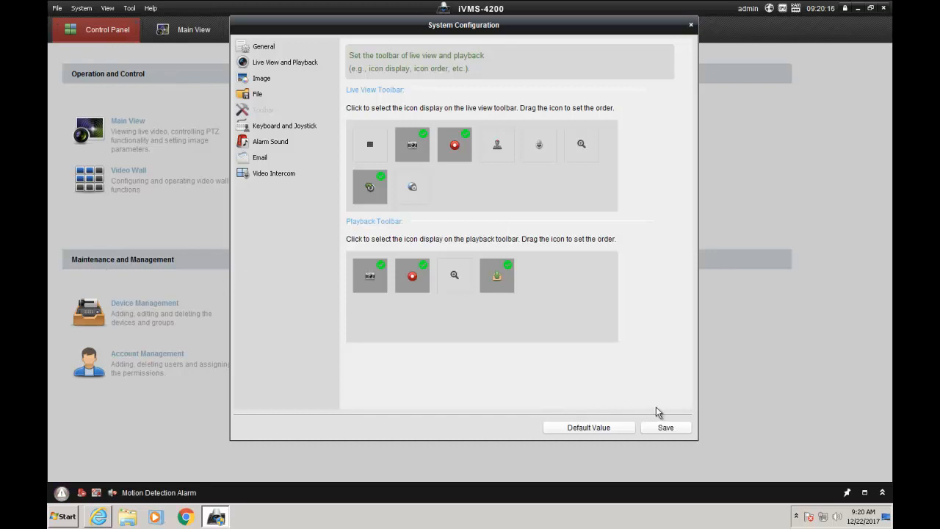
{"action": "mouse_move", "coordinate": [259, 112]}
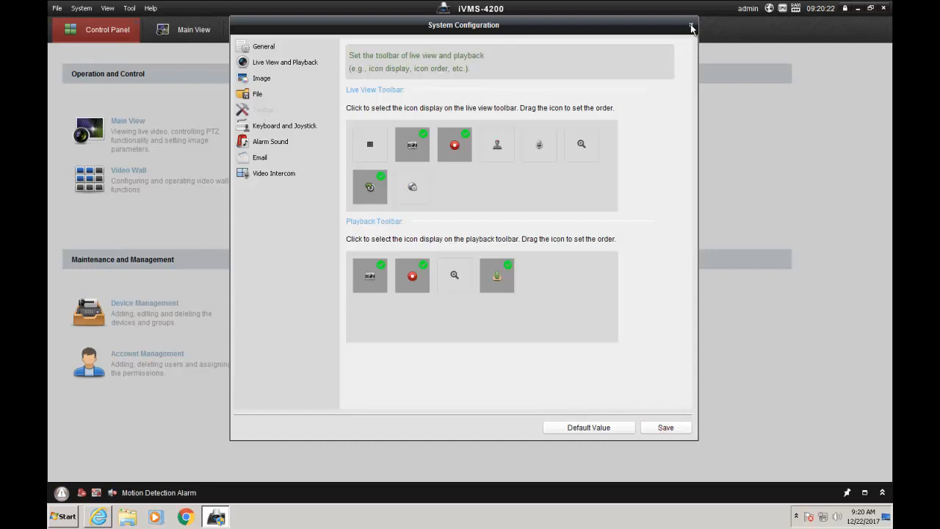
{"action": "left_click", "coordinate": [692, 26]}
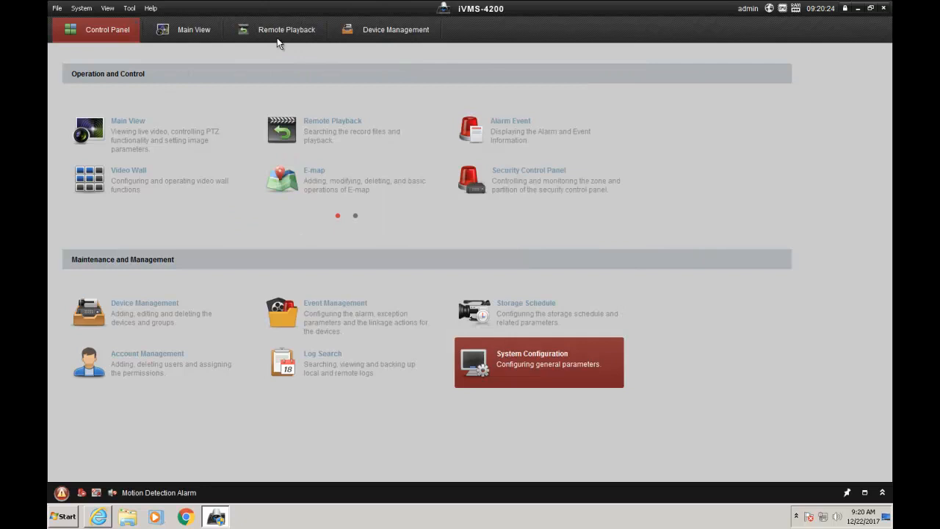
- Switch to Remote Playback to play IP Camera1_NVR footage for 12-08 10:00–10:15
{"action": "left_click", "coordinate": [287, 30]}
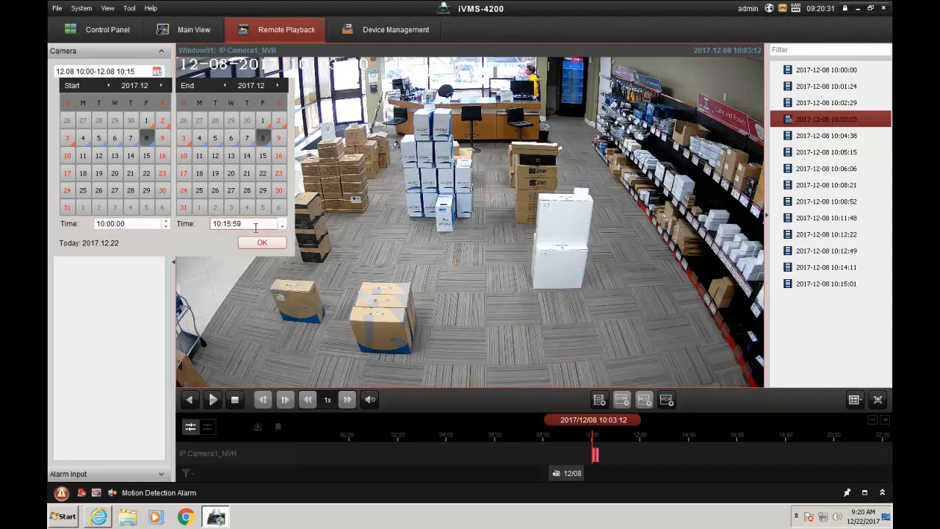
{"action": "mouse_move", "coordinate": [217, 241]}
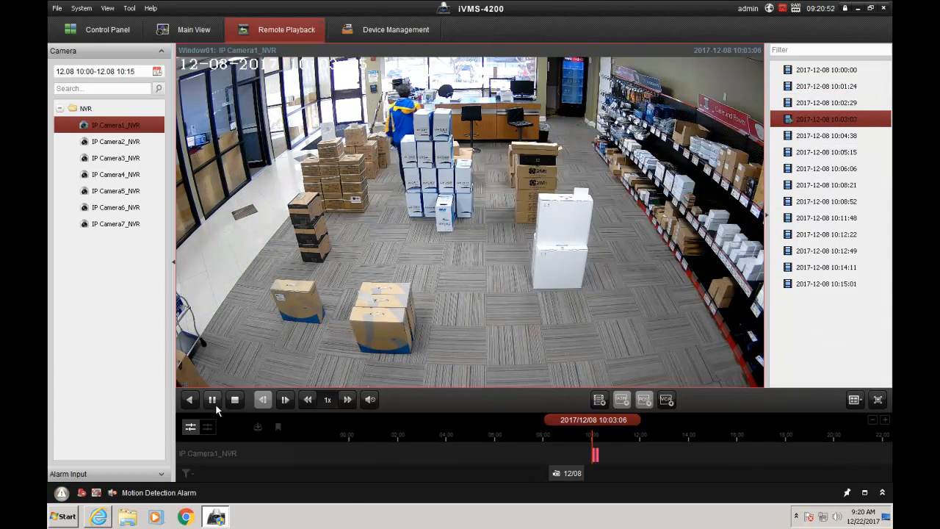
- Pause playback at 10:03:07 and pick different recorded clips from the 12-08 list
{"action": "left_click", "coordinate": [212, 399]}
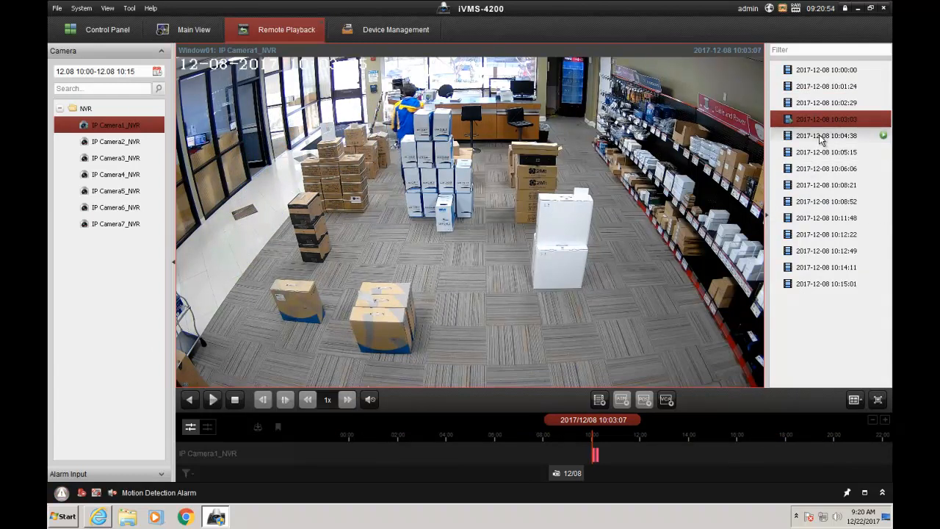
{"action": "left_click", "coordinate": [826, 186]}
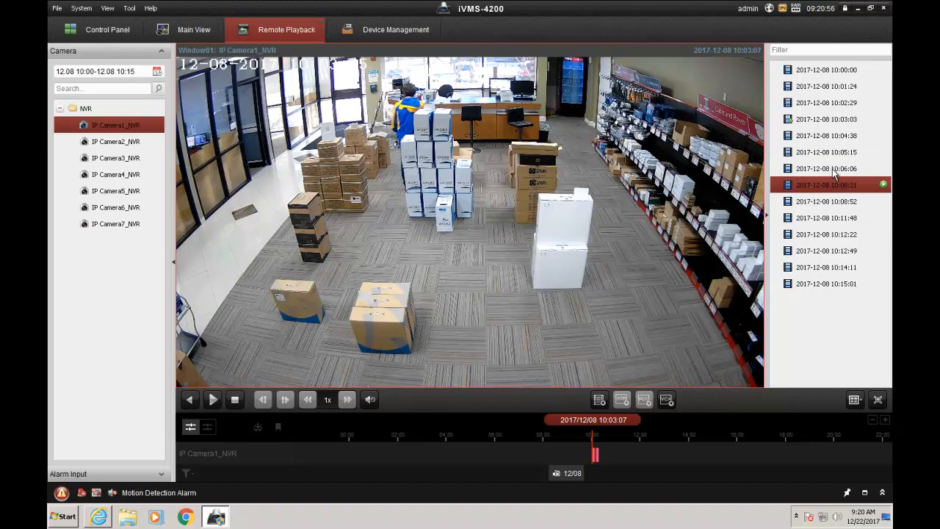
{"action": "left_click", "coordinate": [826, 119]}
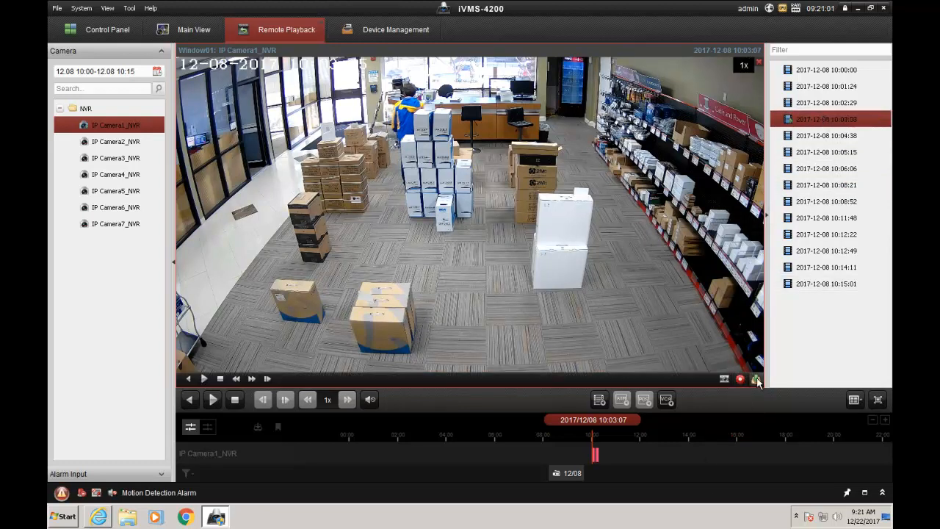
{"action": "mouse_move", "coordinate": [757, 379]}
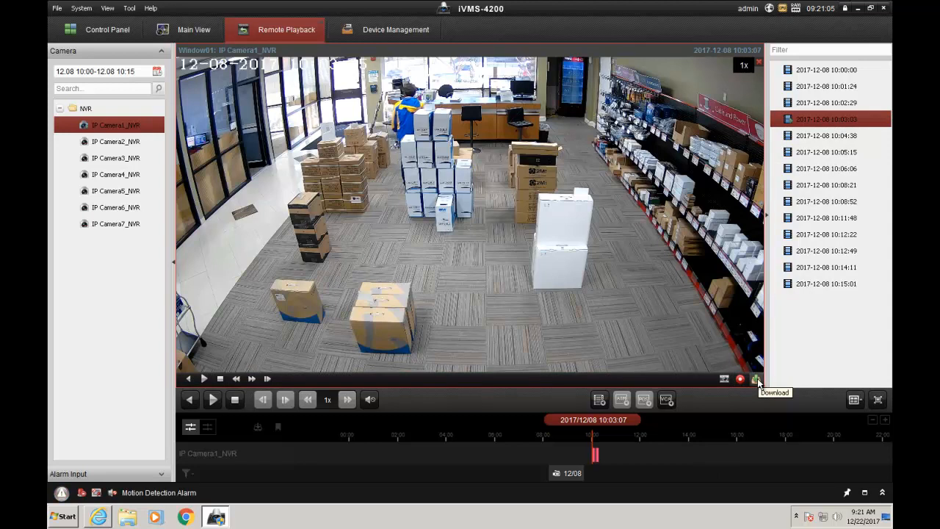
- Download the three checked clips from 10:04:38 to 10:06:06 (15.88 MB)
{"action": "left_click", "coordinate": [757, 379]}
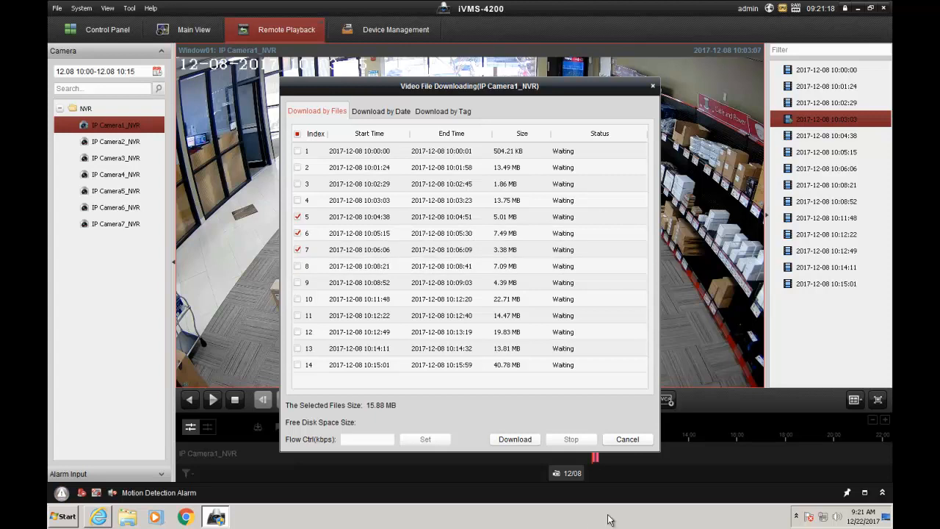
{"action": "left_click", "coordinate": [514, 439]}
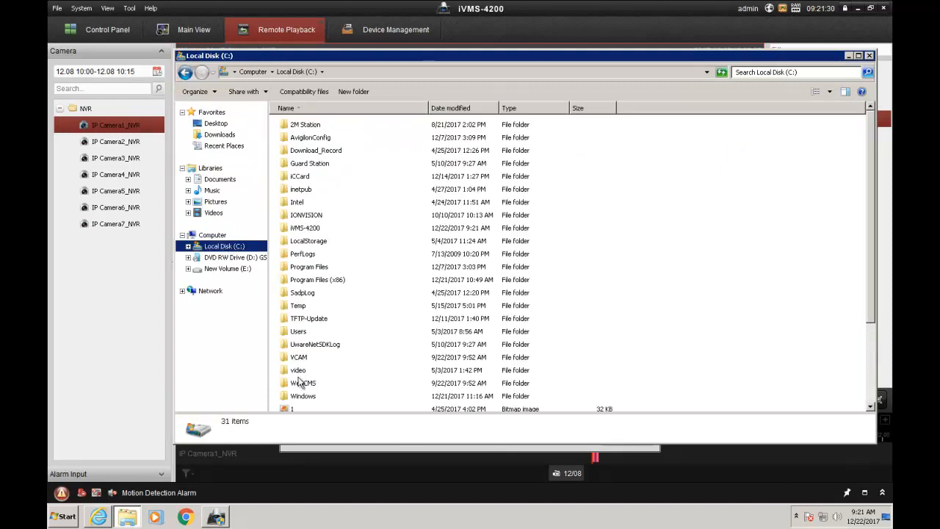
- View the IP Camera1 clips in C:\iVMS-4200\video\20171208, then close Explorer and the download window
{"action": "double_click", "coordinate": [303, 228]}
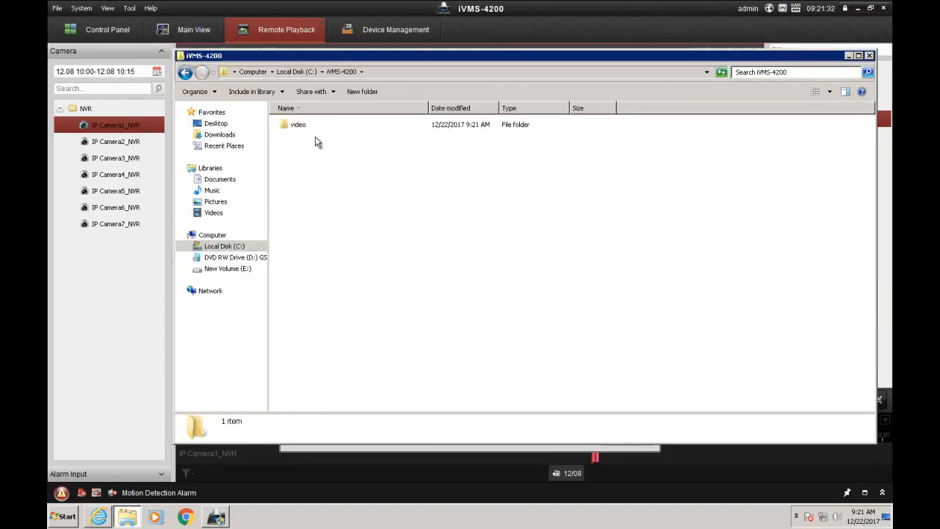
{"action": "double_click", "coordinate": [297, 123]}
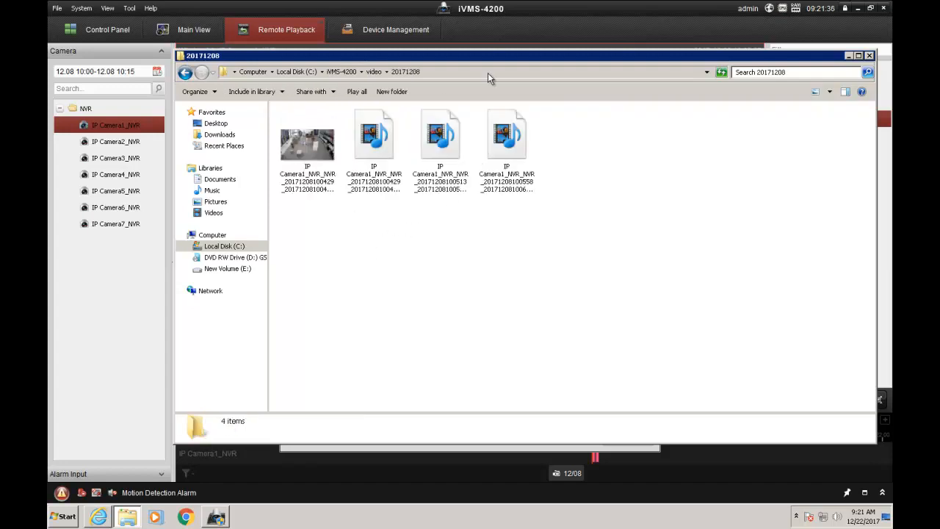
{"action": "mouse_move", "coordinate": [309, 146]}
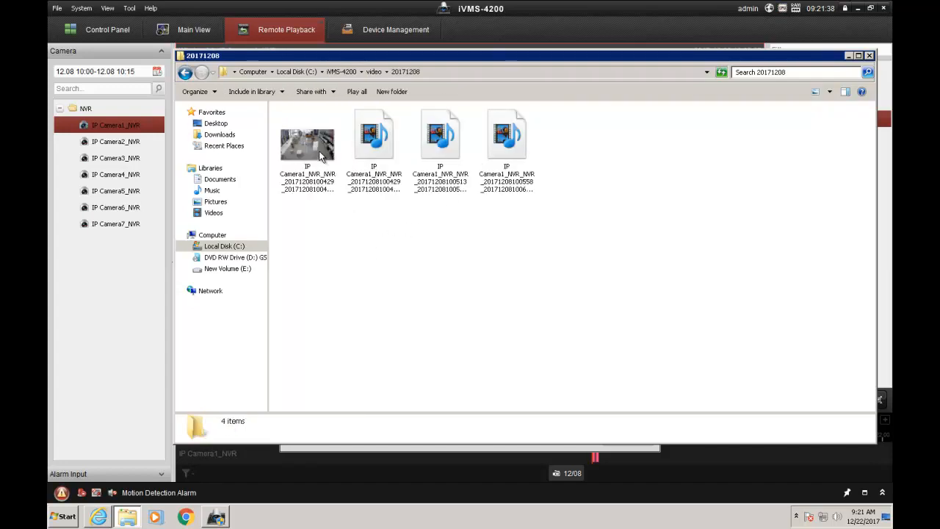
{"action": "mouse_move", "coordinate": [438, 375]}
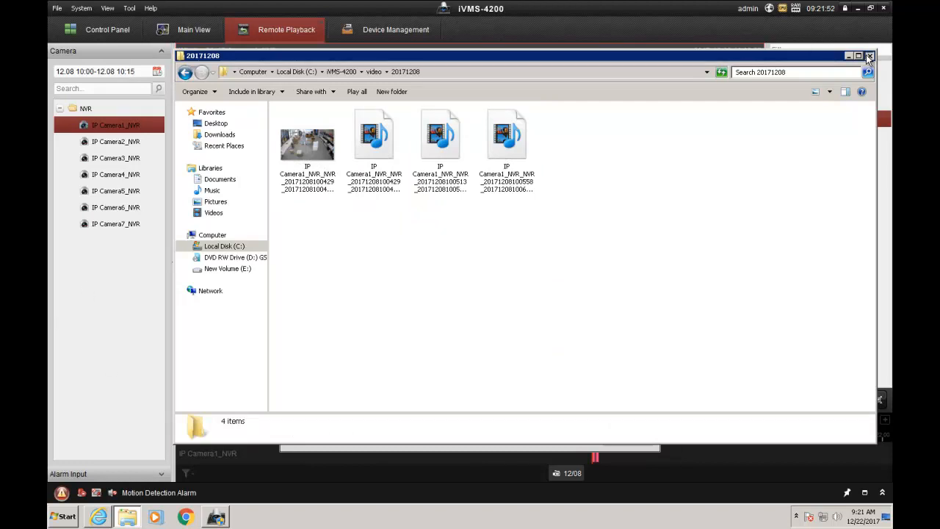
{"action": "left_click", "coordinate": [870, 56]}
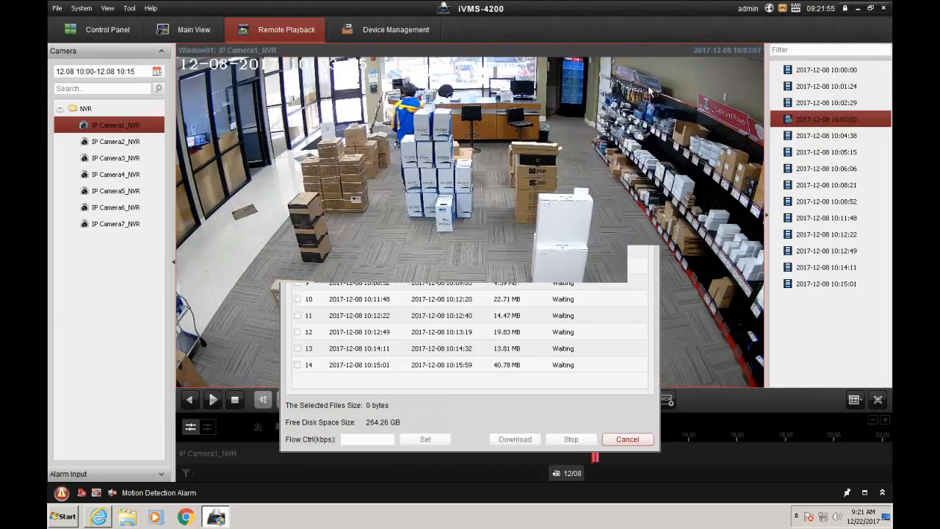
{"action": "left_click", "coordinate": [628, 440]}
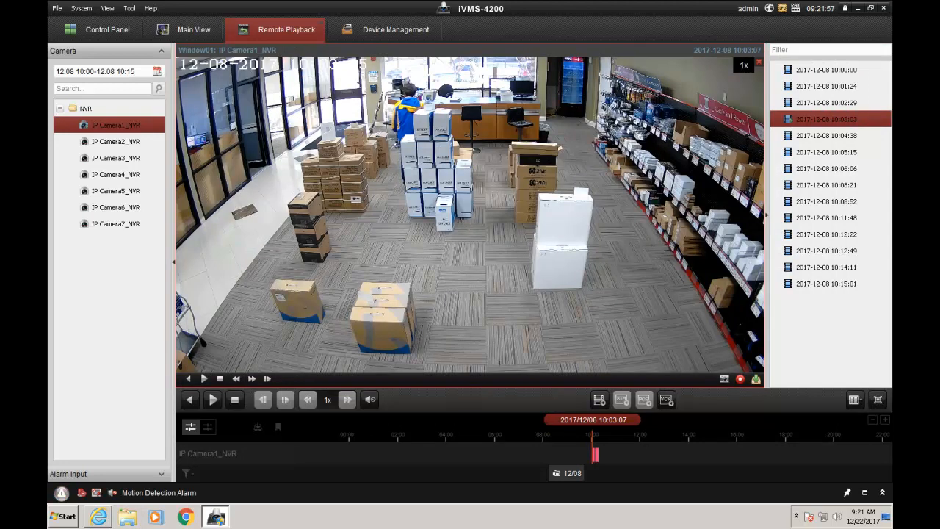